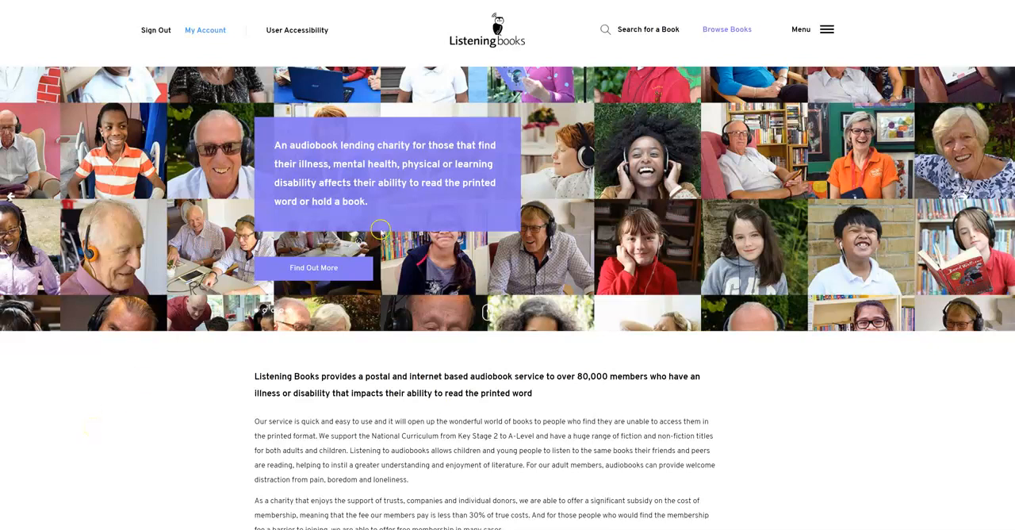
mouse_move(636, 86)
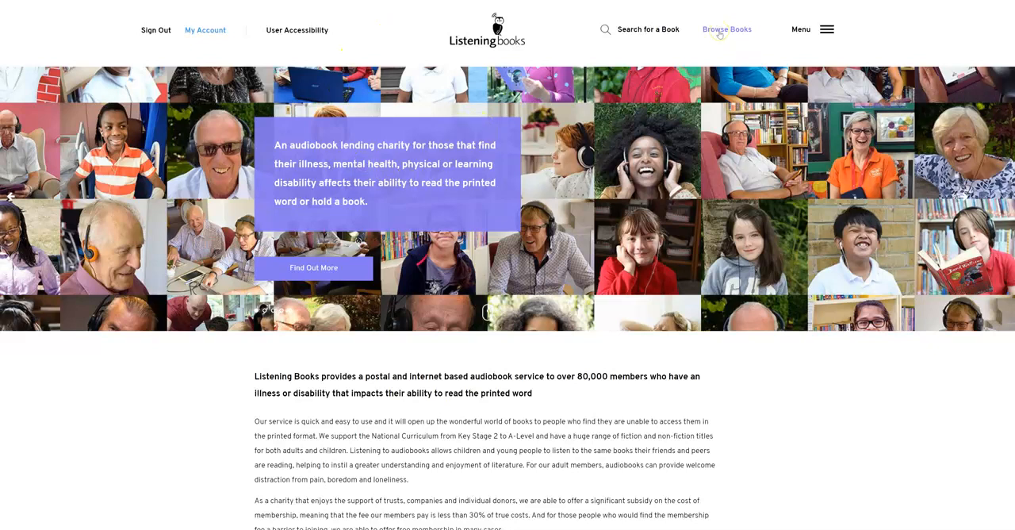
Open the Browse Books catalogue from the top navigation.
click(728, 30)
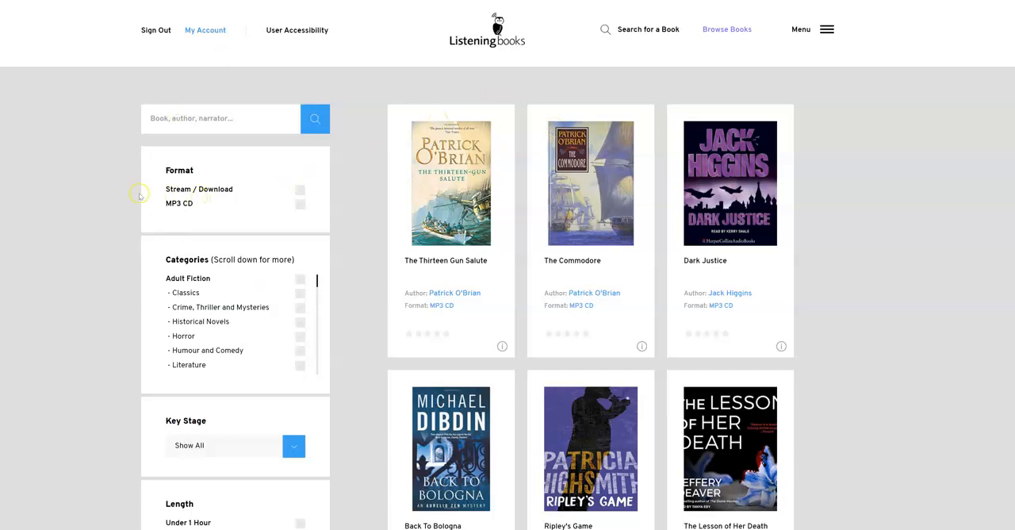
mouse_move(206, 322)
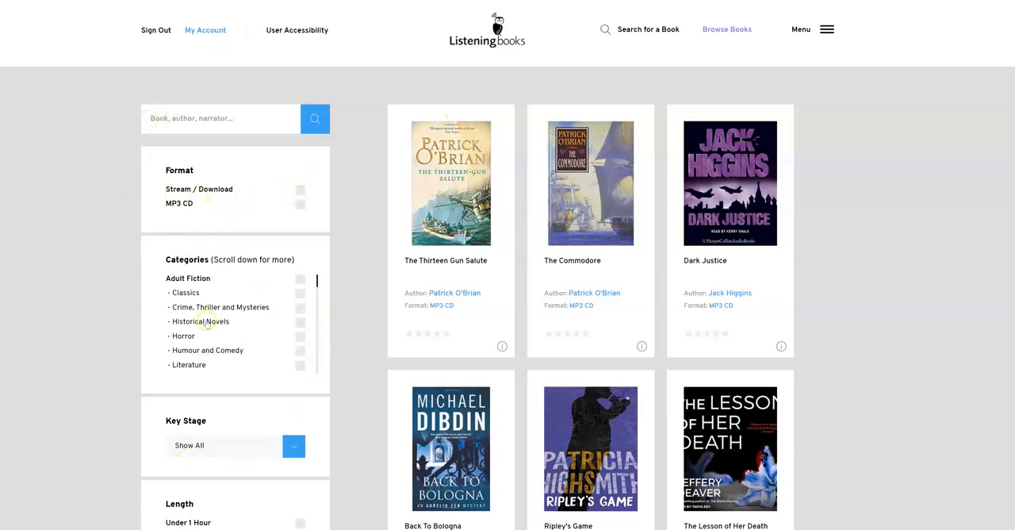
mouse_move(678, 237)
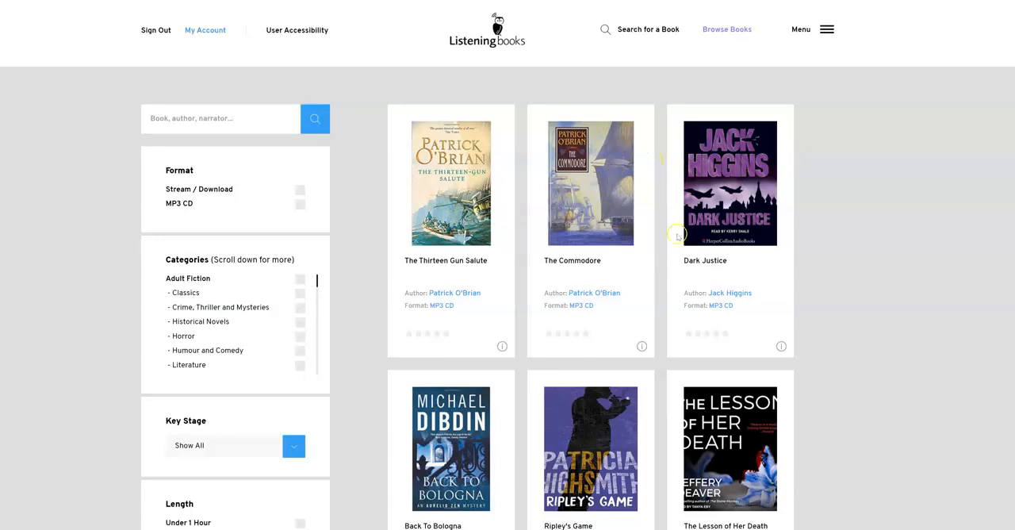
mouse_move(479, 254)
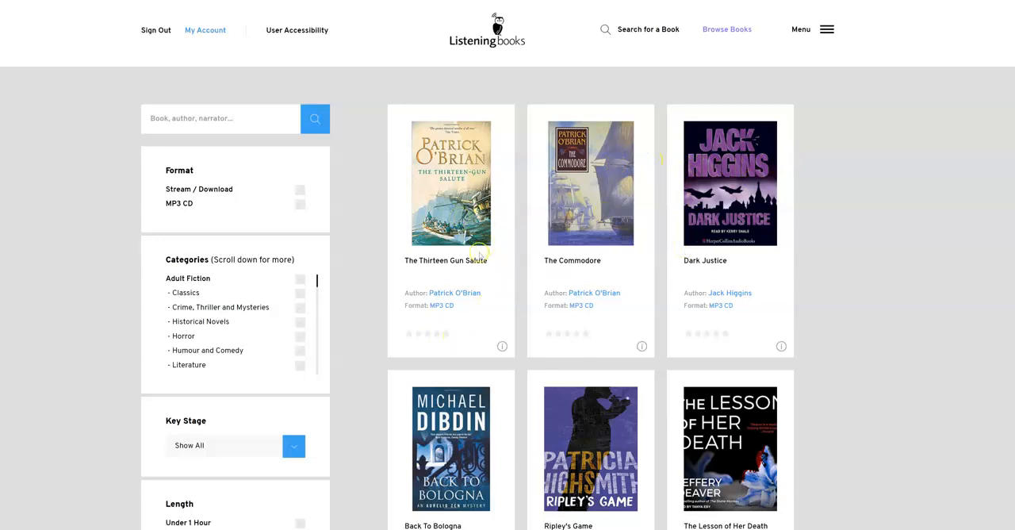
mouse_move(441, 304)
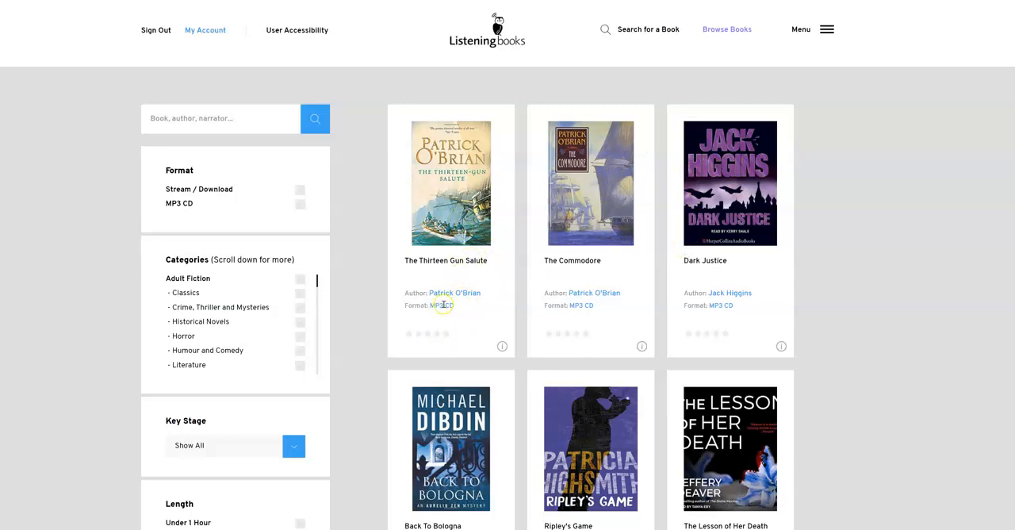
Request The Thirteen Gun Salute on CD, then return to the book catalogue.
click(450, 182)
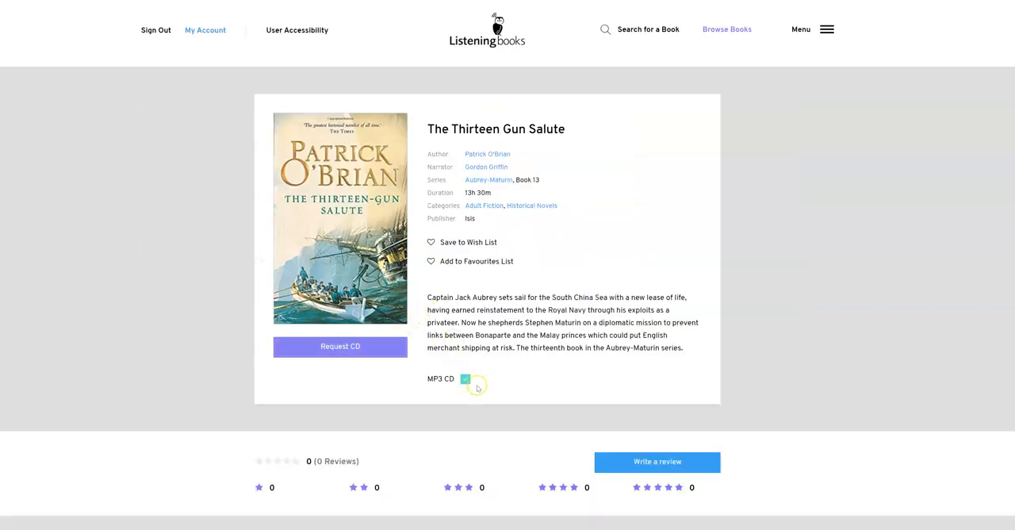
mouse_move(341, 346)
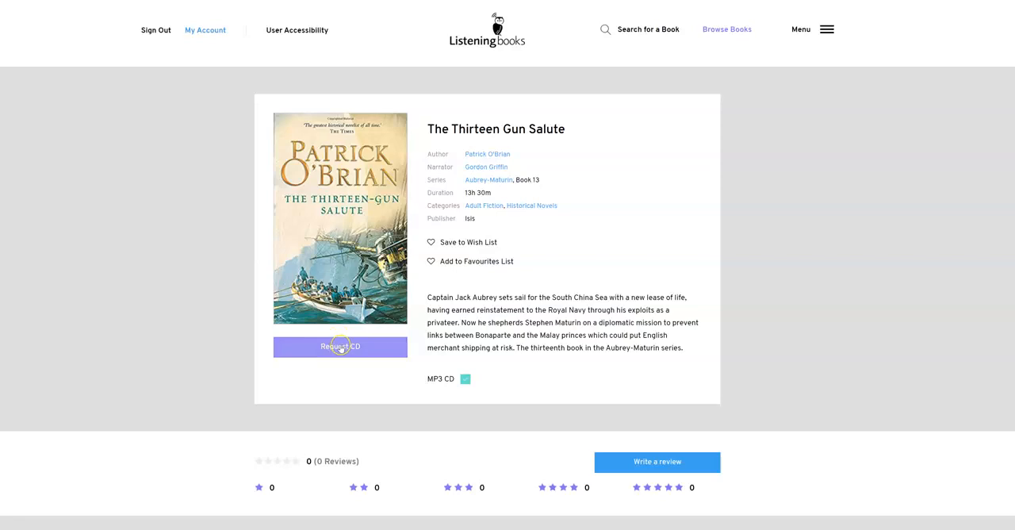
click(340, 346)
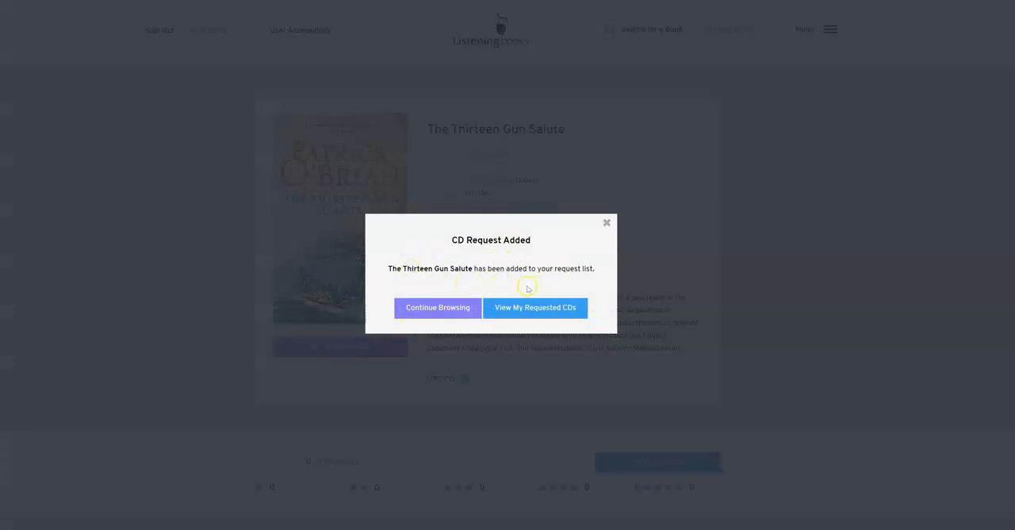
click(437, 308)
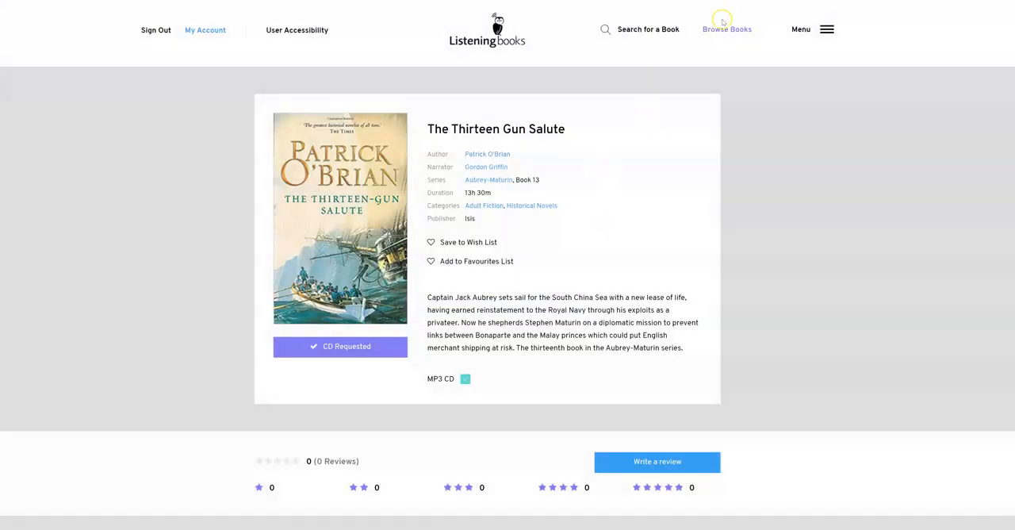
click(727, 30)
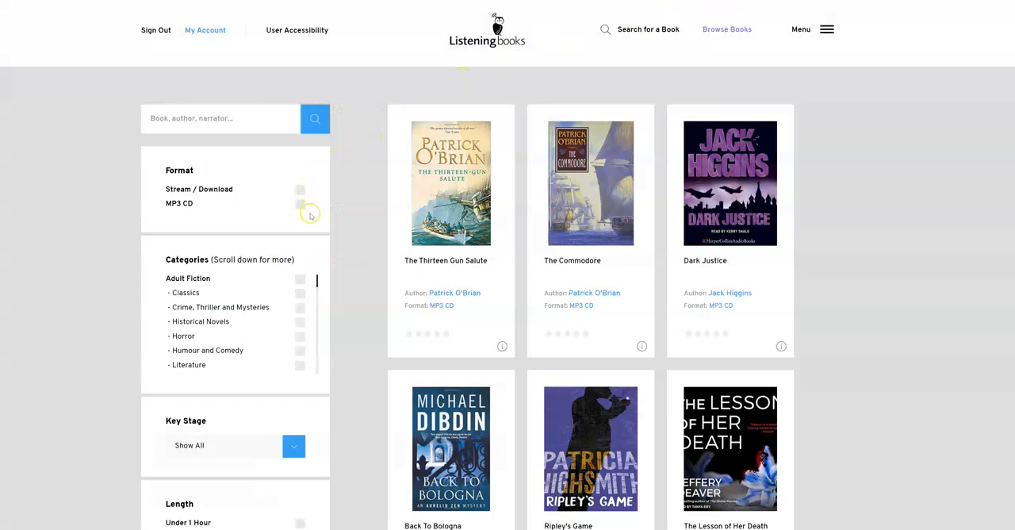
Filter the catalogue to the Stream / Download format, giving 6,091 titles.
click(300, 190)
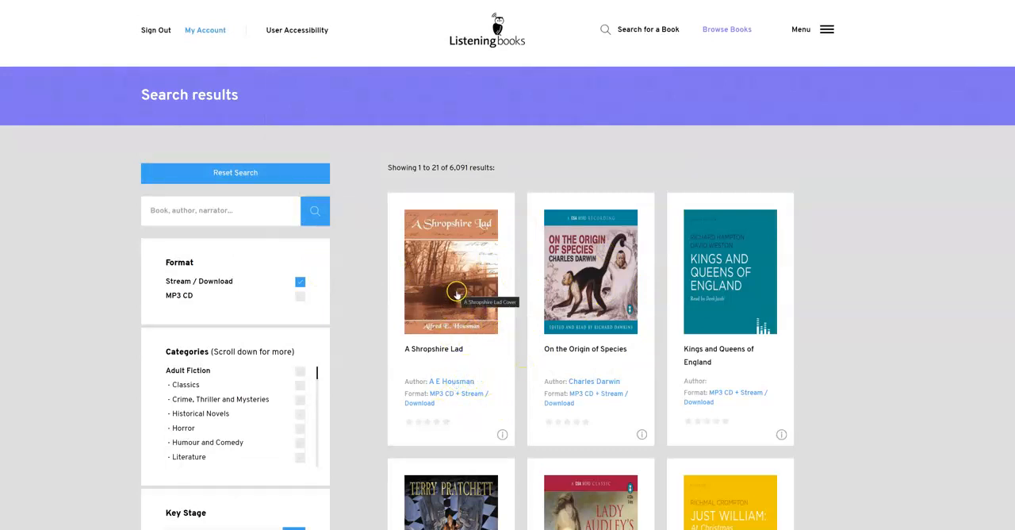
Open the details page for A Shropshire Lad from the results.
click(451, 271)
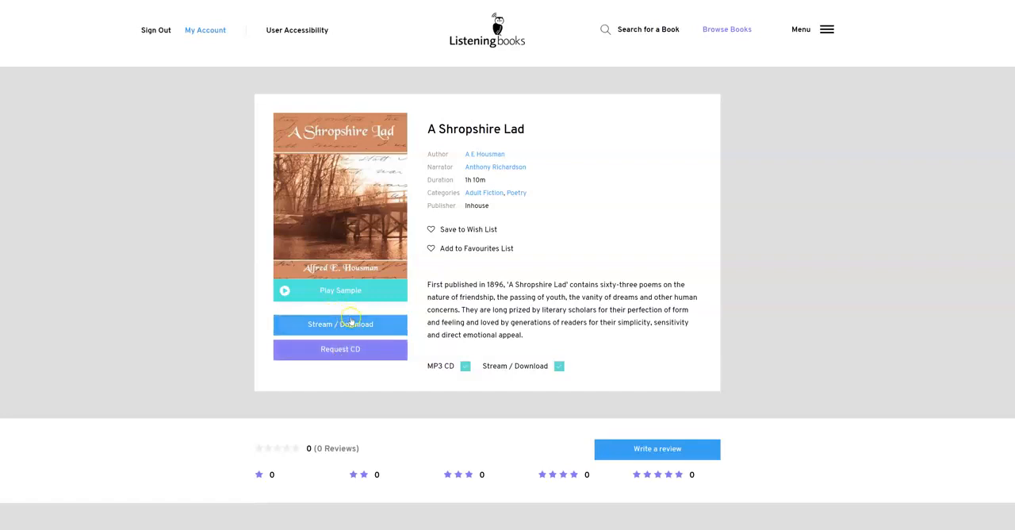
mouse_move(338, 356)
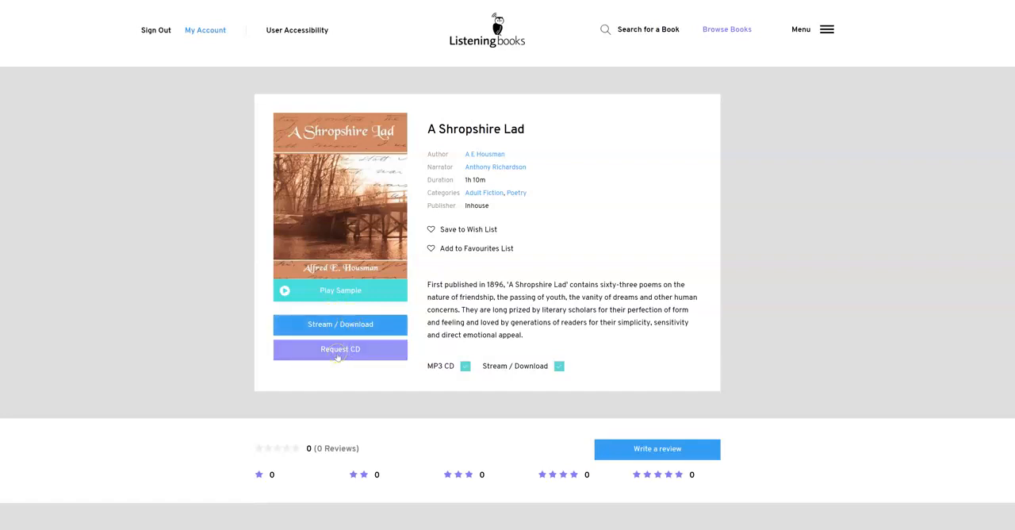
mouse_move(340, 324)
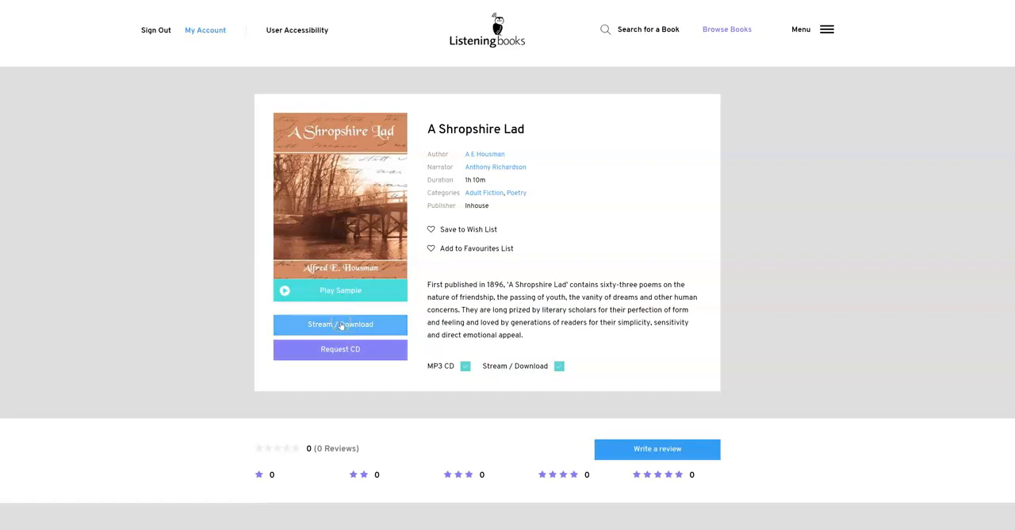